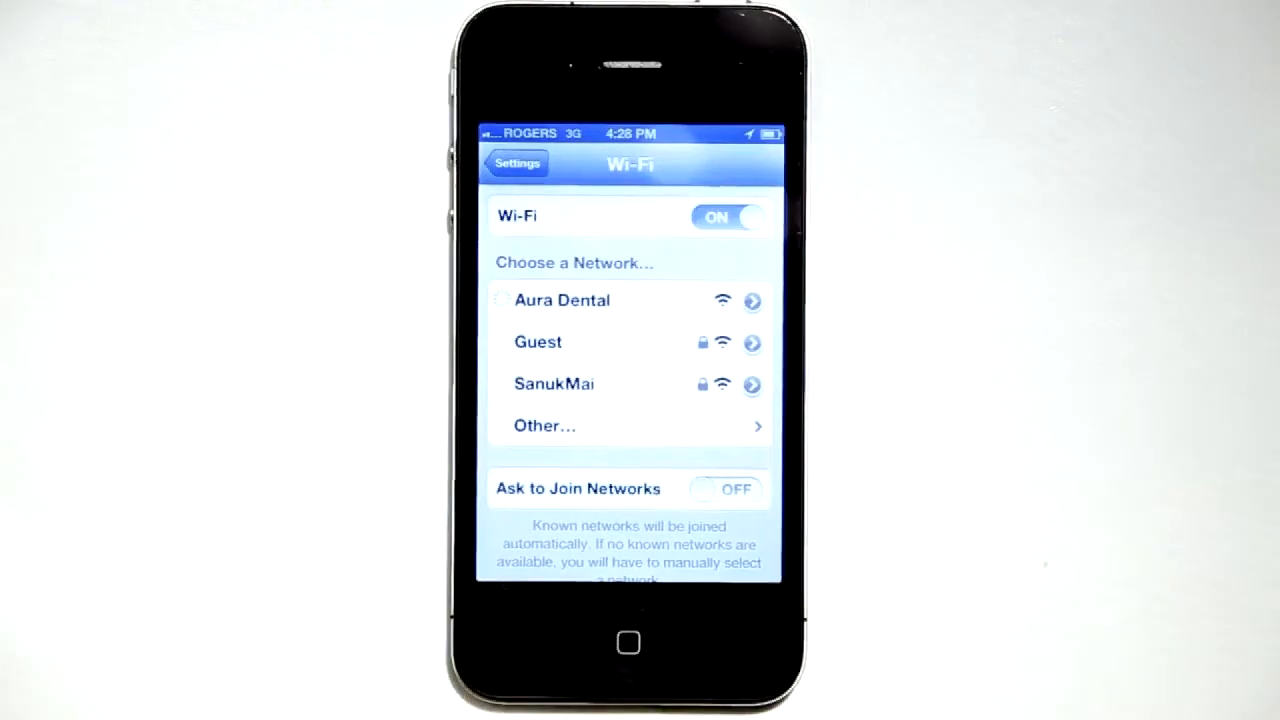
- Connect to the Aura Dental network from the Wi-Fi list so it shows checked
left_click(562, 300)
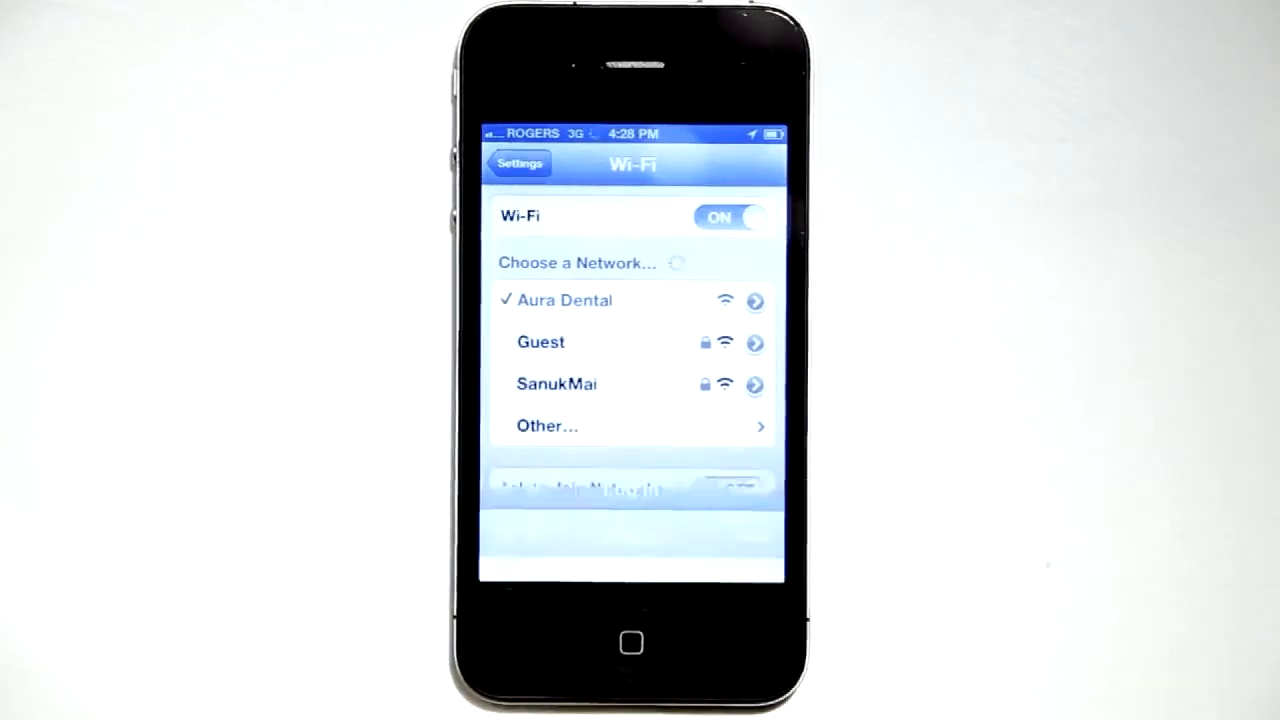